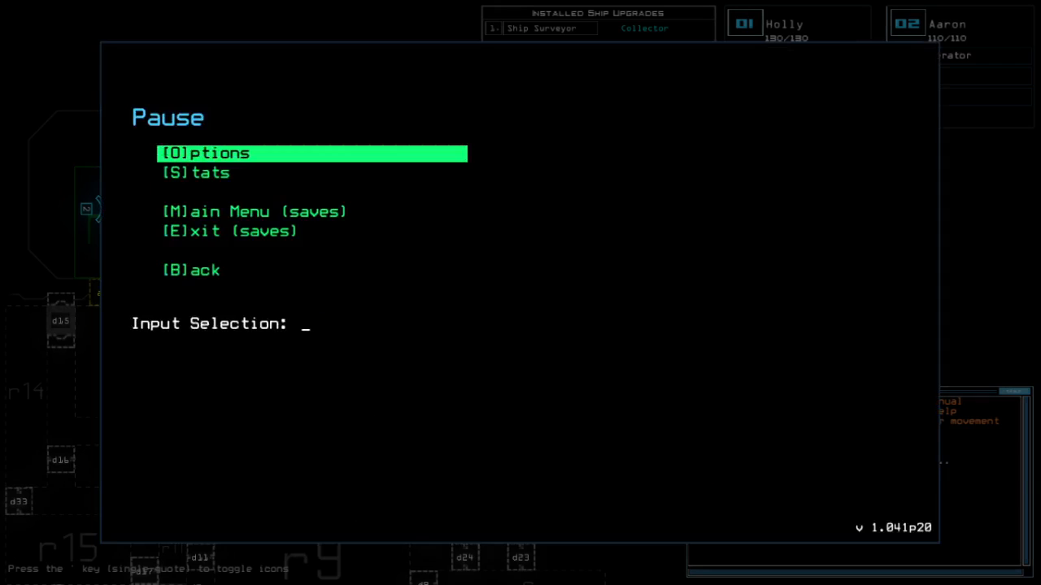
- Leave the pause menu and resume on the 17-room derelict schematic
key(o)
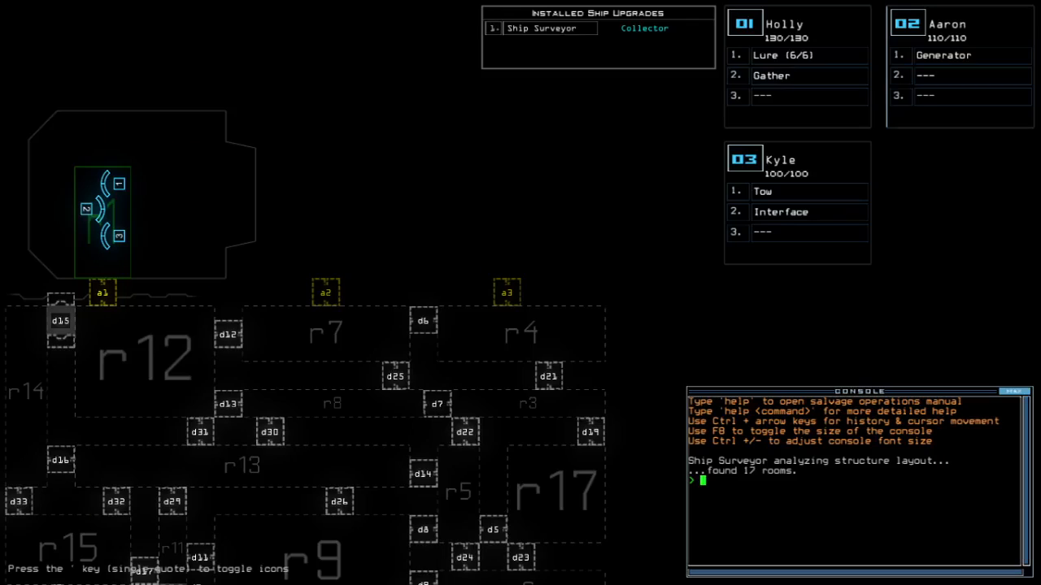
- Cancel the Alias Editor and enter the status and drone camera swap commands
scroll(down, 3)
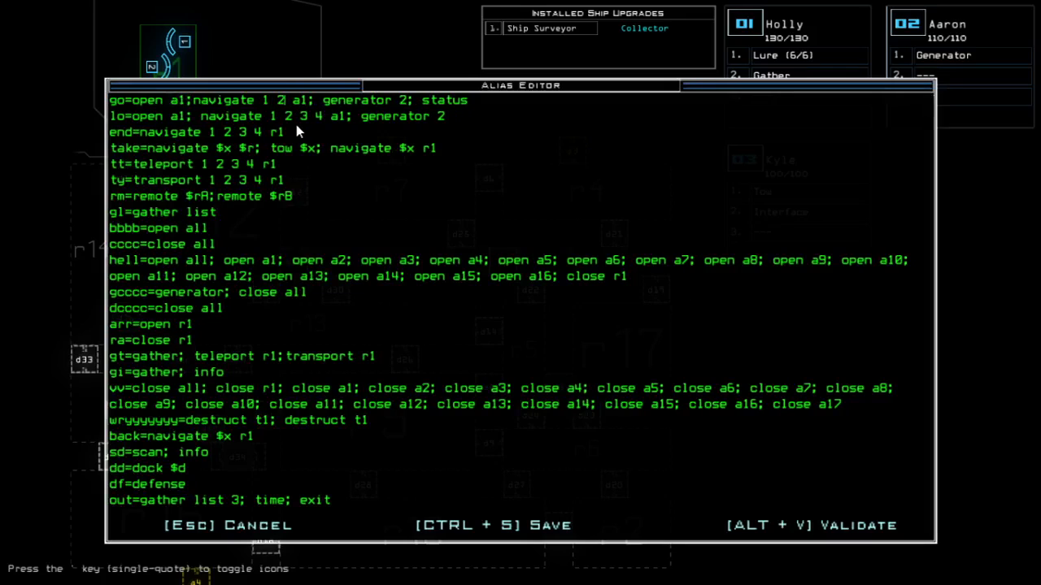
key(Escape)
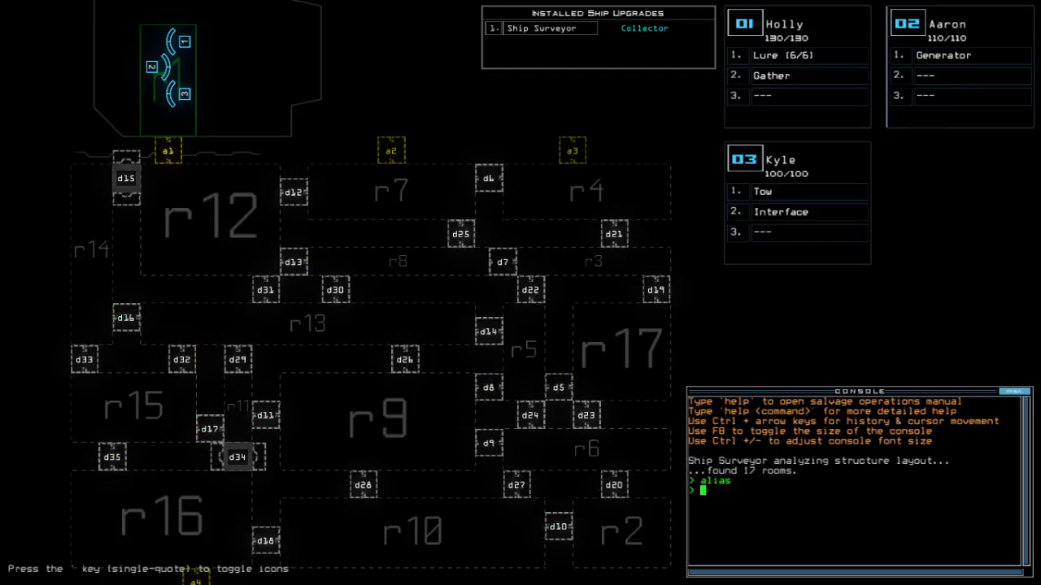
text(a)
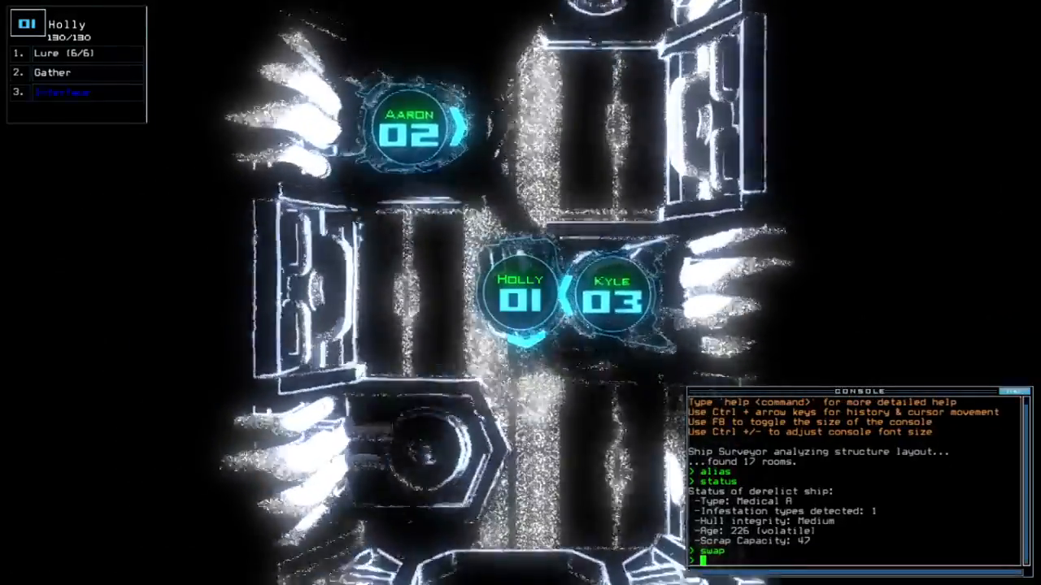
- Run 'swap 3' to start collecting scrap from r1 and re-docking at a1
text(swap 3)
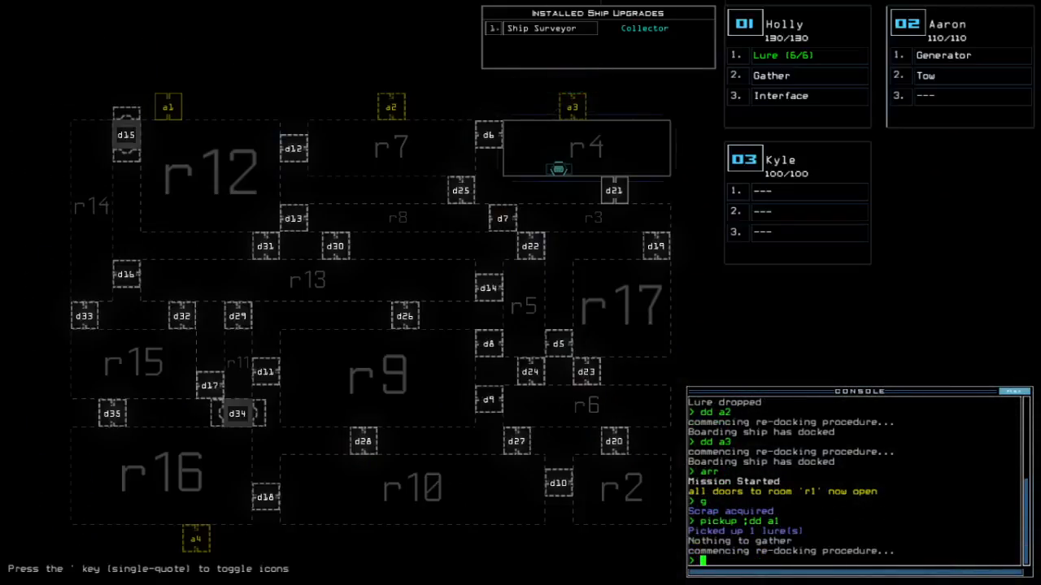
- Send drones to r12, open door d15, and start towing disabled drone Ian
text(go)
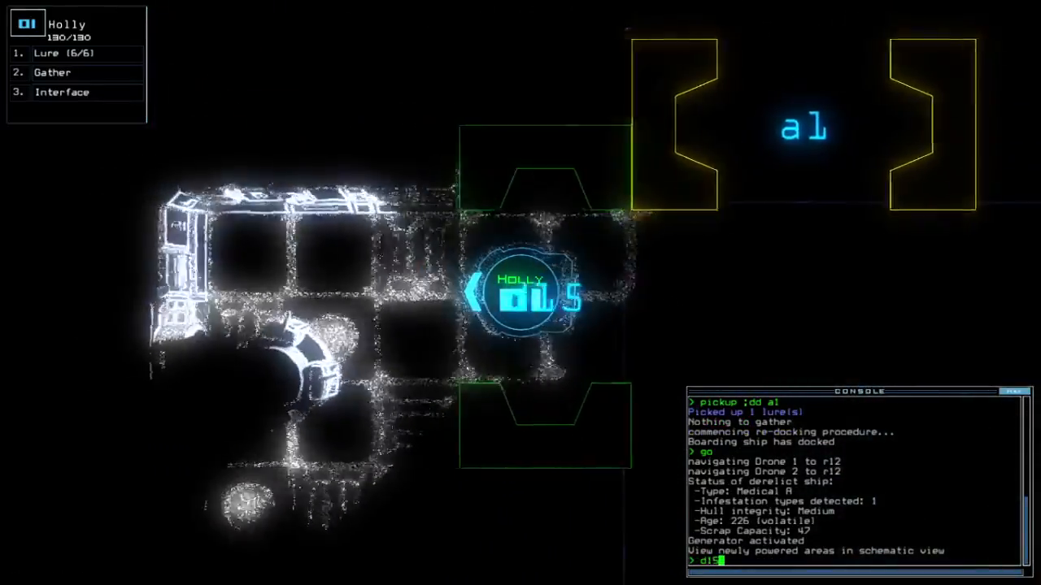
text(swap)
key(Return)
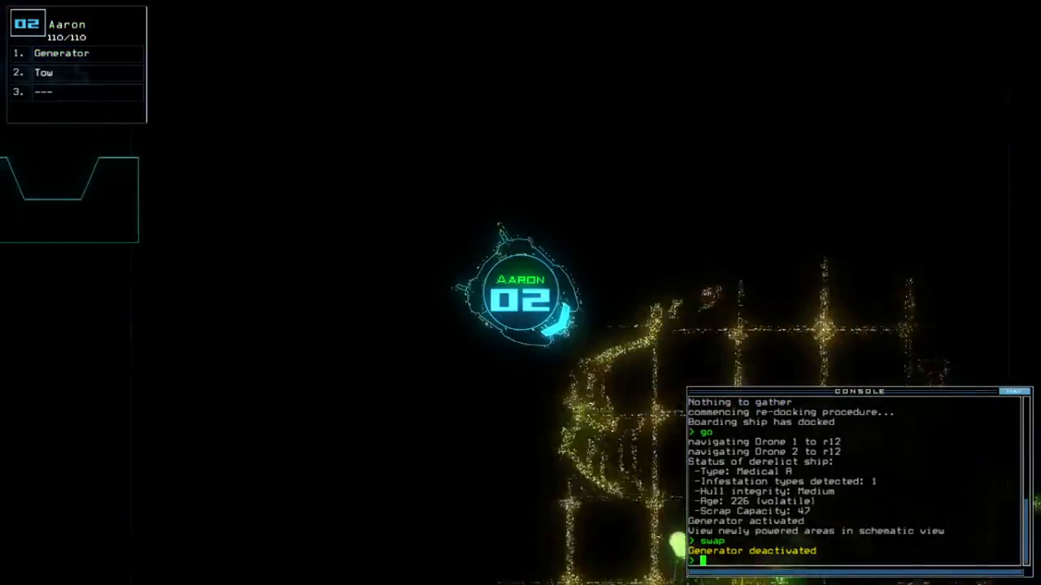
text(to)
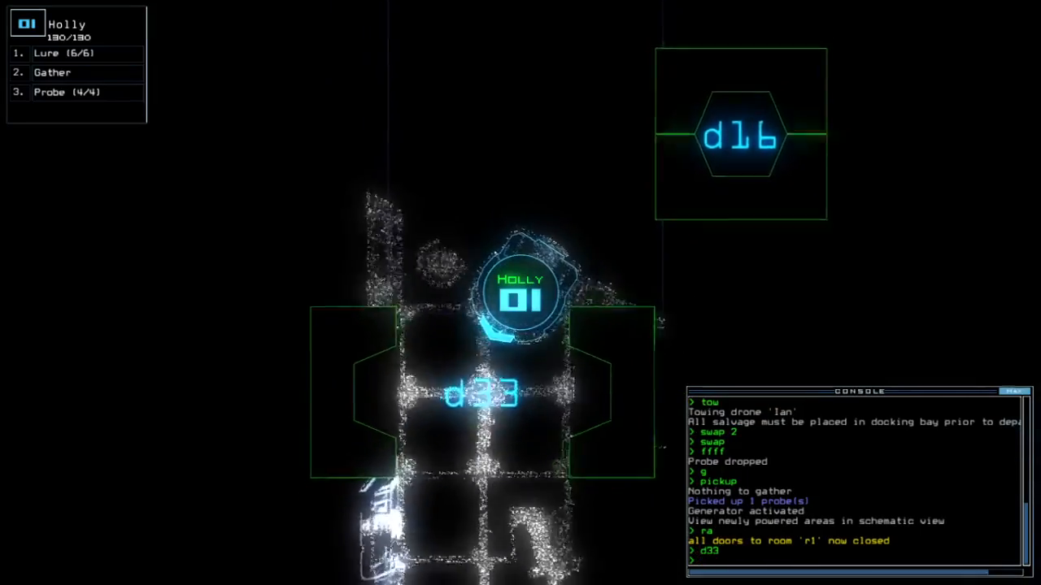
- Open doors d17, d33 and d32 to power r12–r13, then re-dock at a2
key(Return)
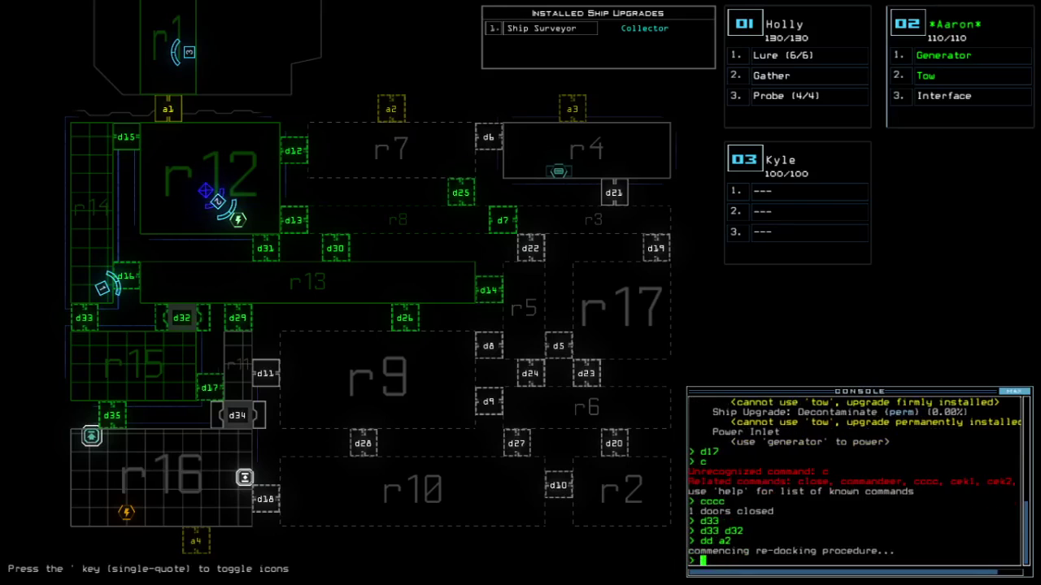
text(f r8)
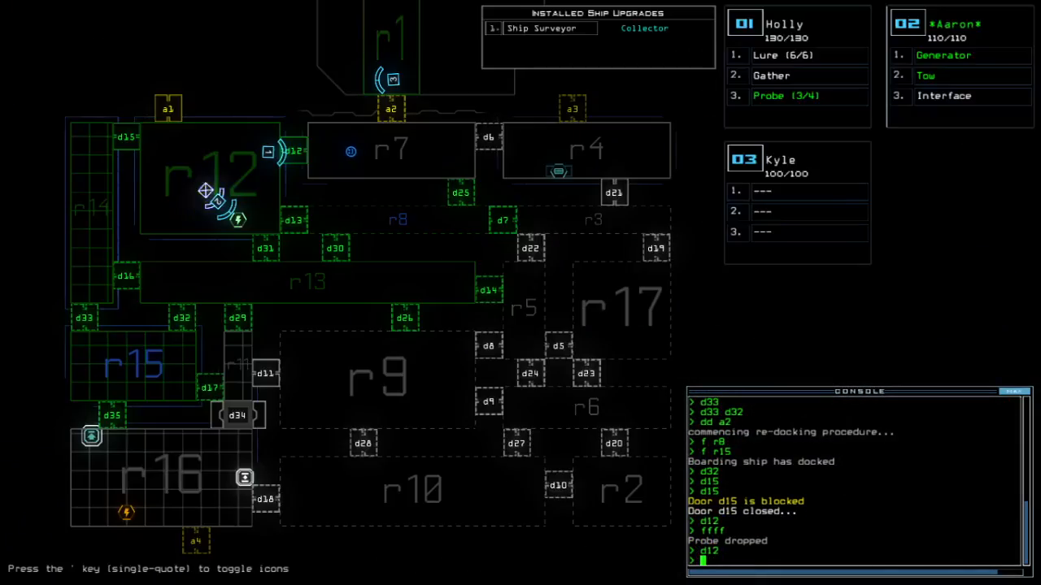
- Open door d1 to recover Holly's probe and lure before re-docking at a1
text(d1)
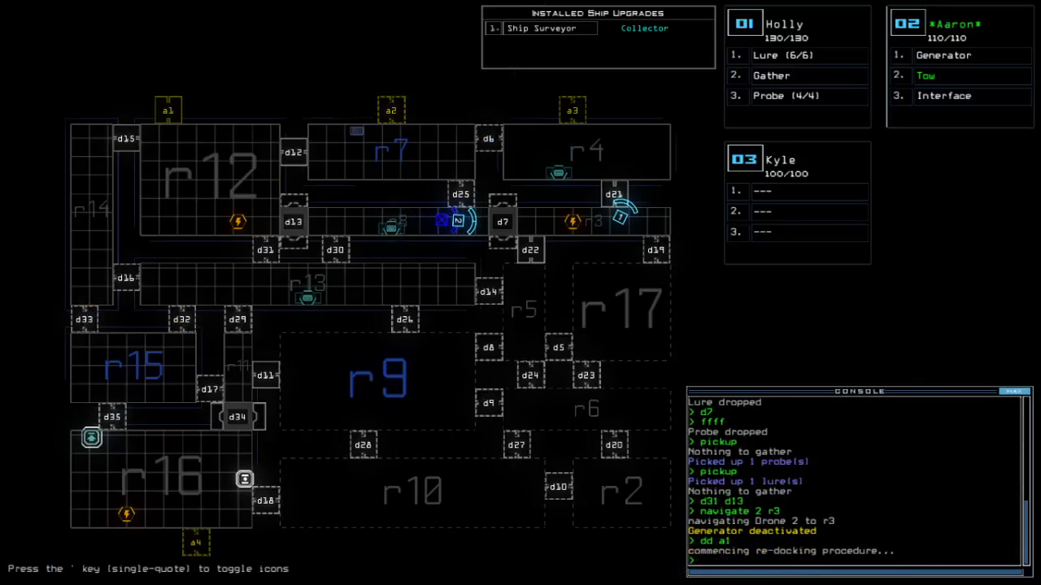
- Shut off the generator, vacuum the room, and tow Ian to trade modules with Kyle
text(generator ;vacuum r)
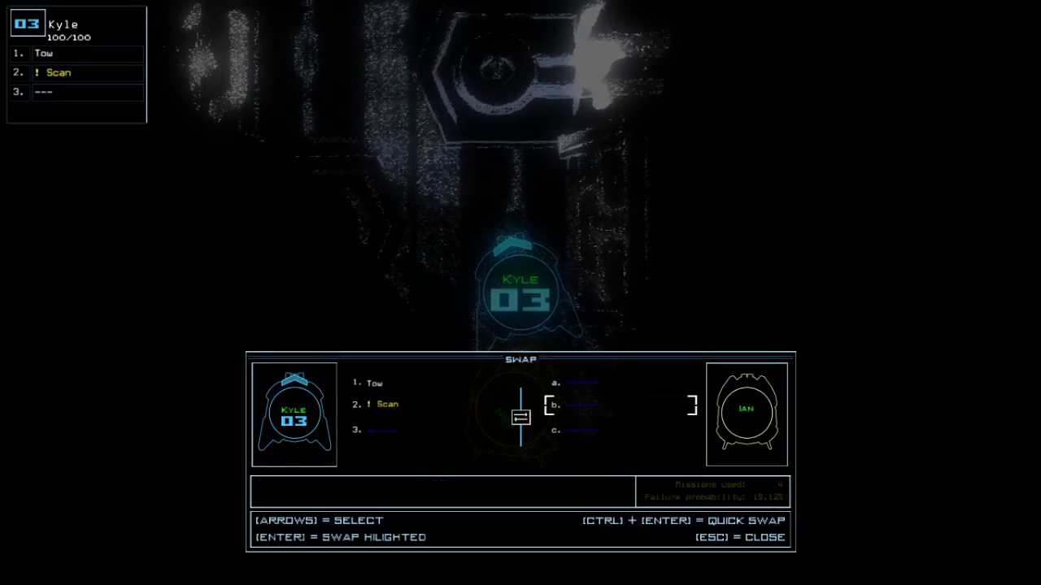
- Close the upgrade swap screen and pick up scrap and one jump cell of fuel
key(Escape)
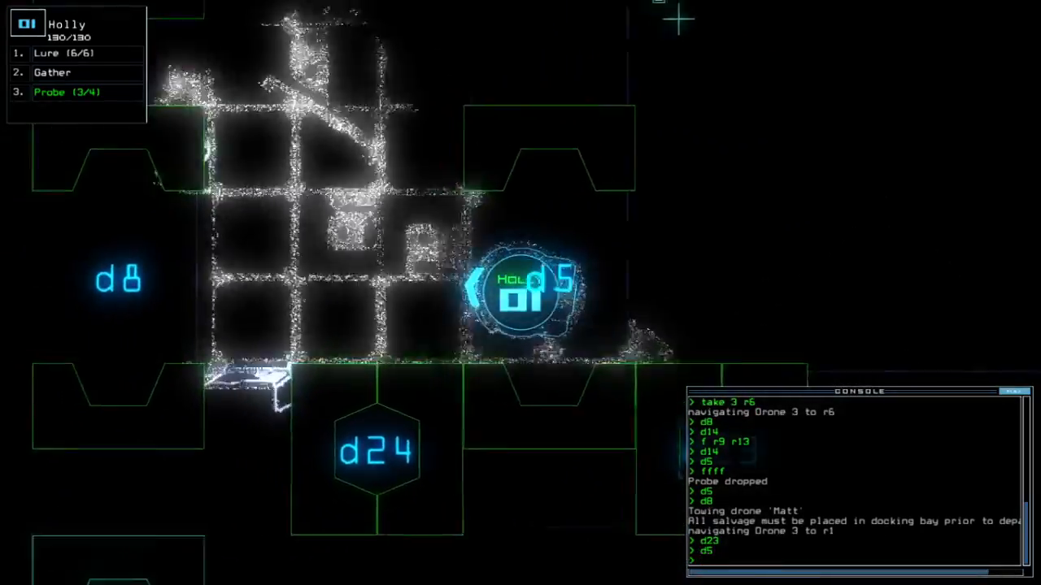
text(pickup)
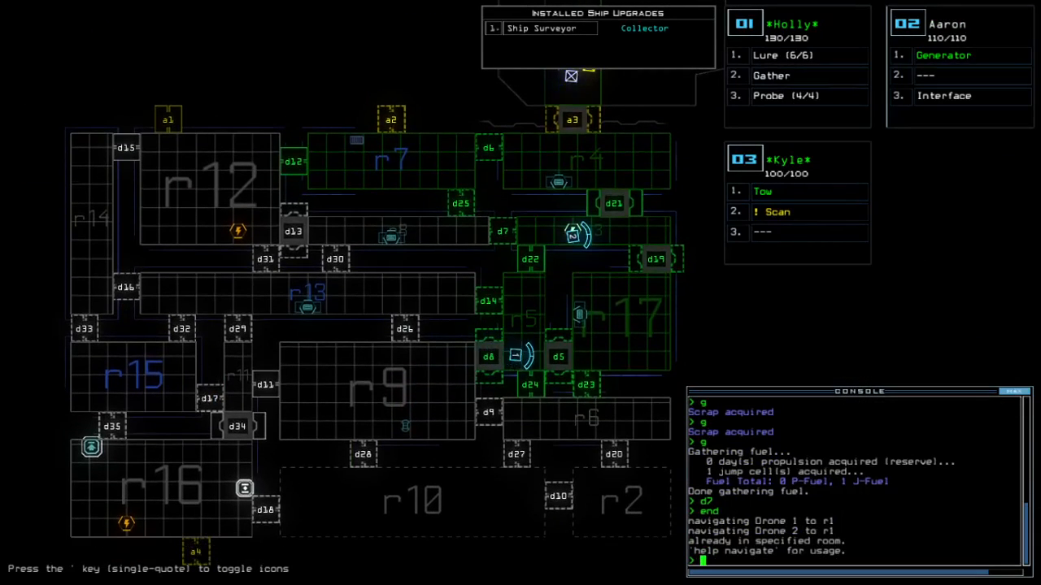
- Open doors d8 and d5, send drone 2 to r16, and swap in Pry and Stun
text(d8 d5)
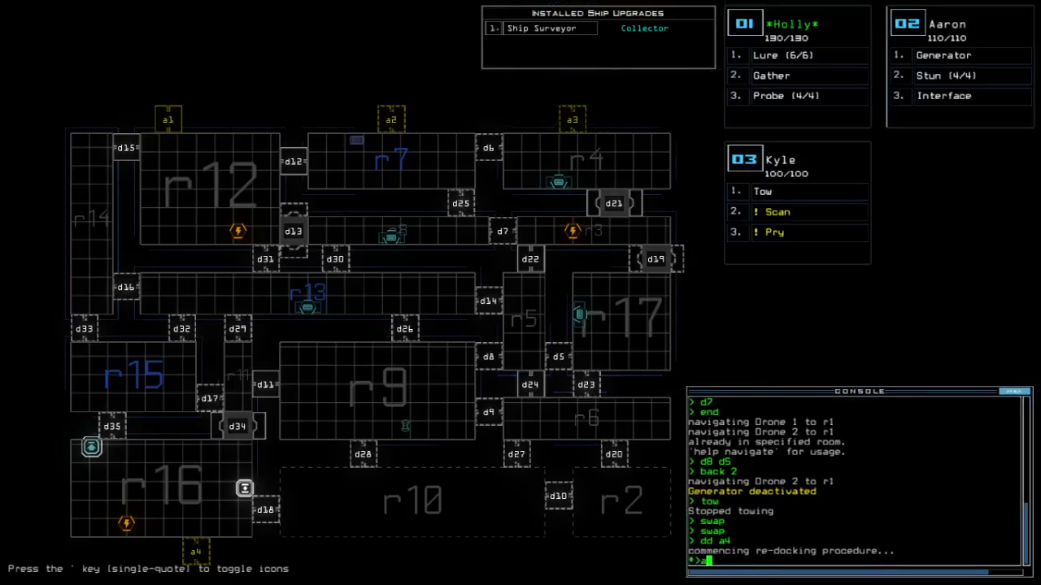
text(arr ;navigate 2 r16)
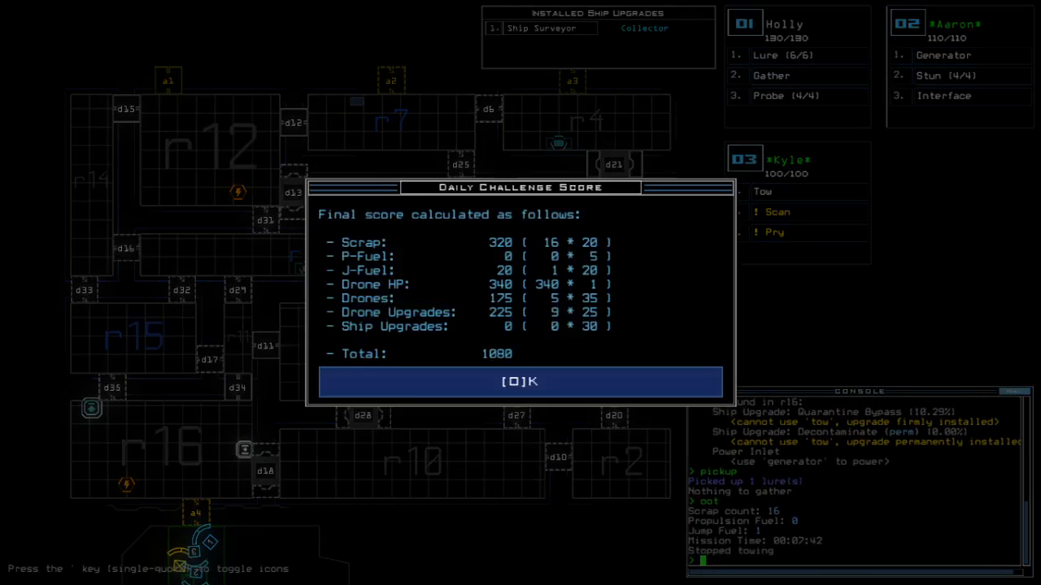
- Accept the 1080 Daily Challenge score to view the 12/30/2020 leaderboard
click(520, 382)
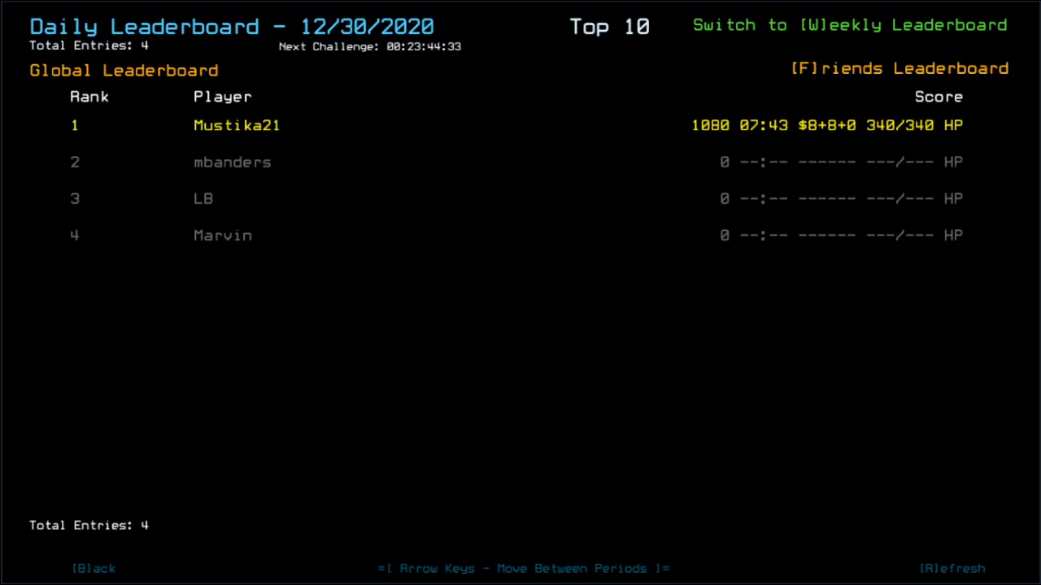
mouse_move(820, 429)
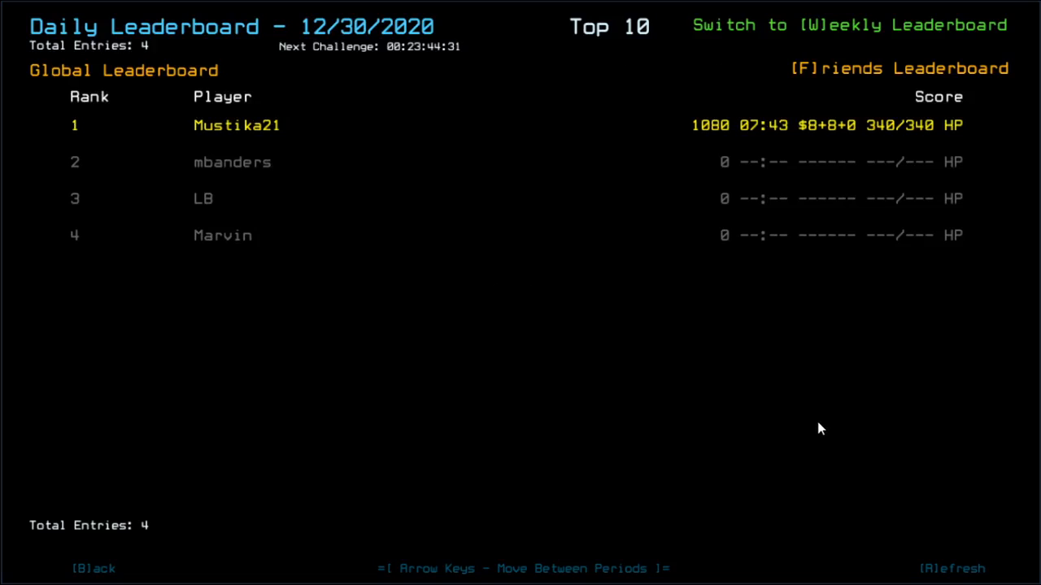
mouse_move(810, 433)
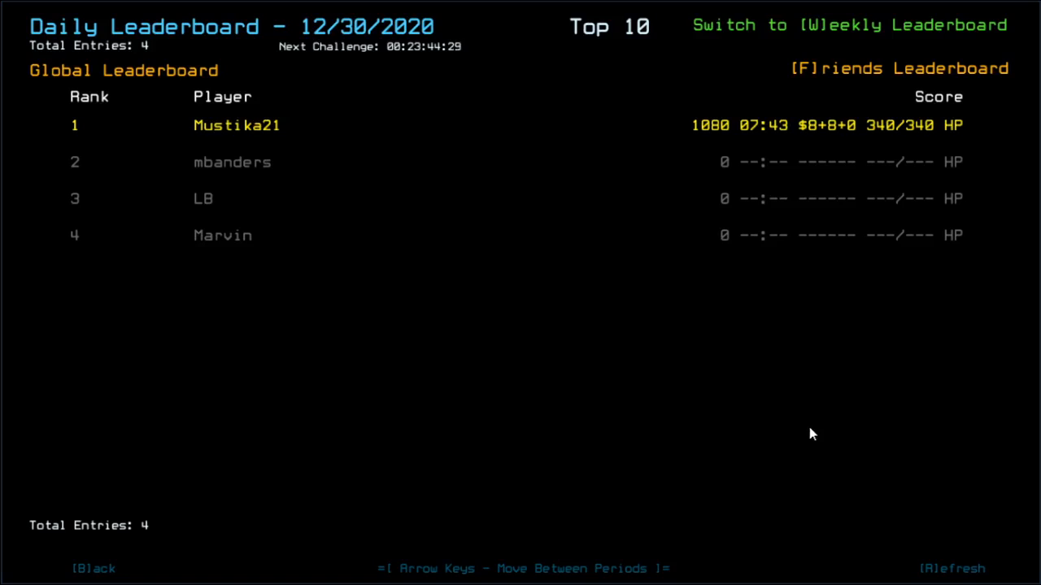